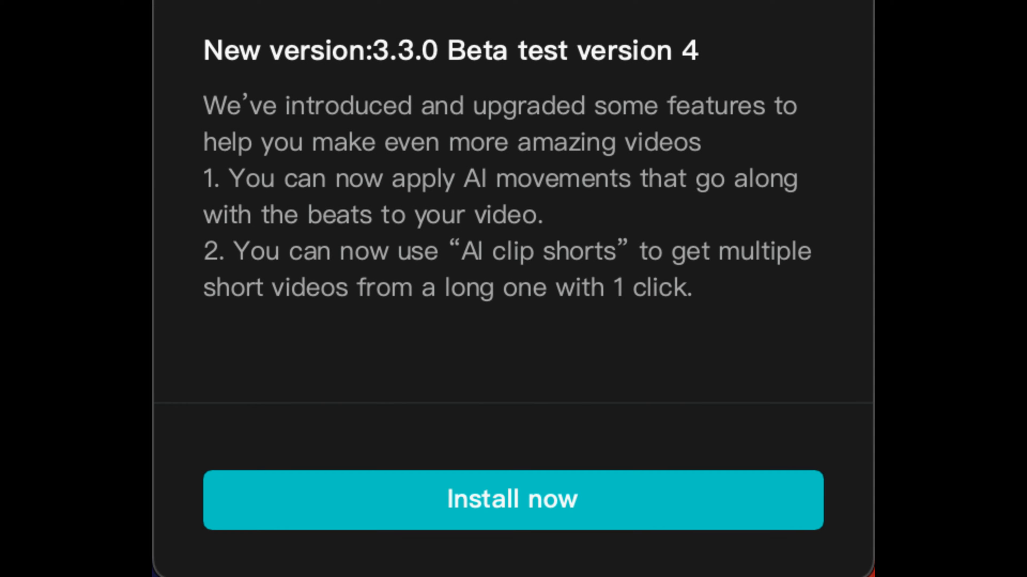
# Step: Dismiss the new-version announcement and scale the Question clip up to about 207%
pyautogui.click(512, 499)
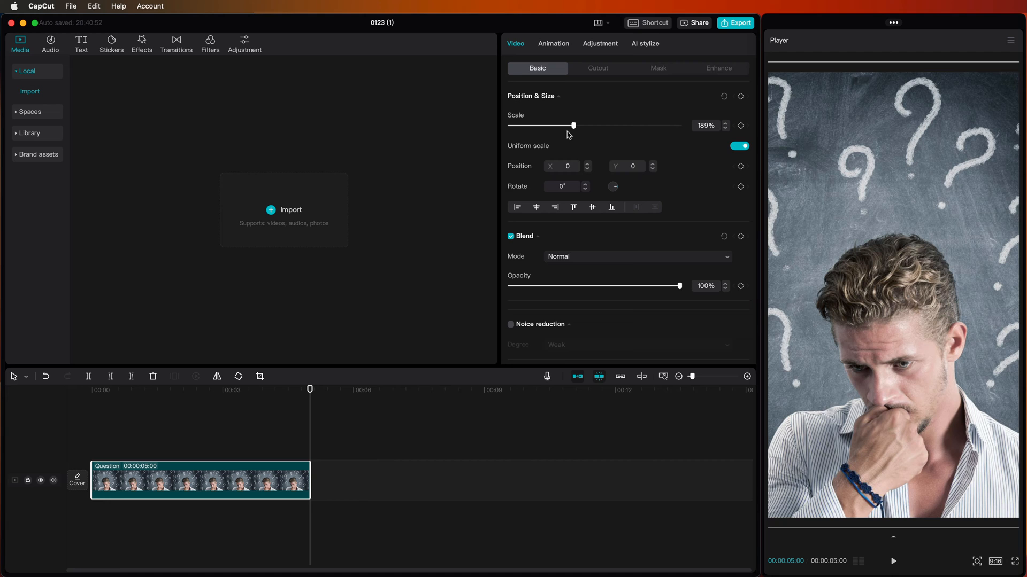
pyautogui.moveTo(574, 125); pyautogui.dragTo(578, 125)
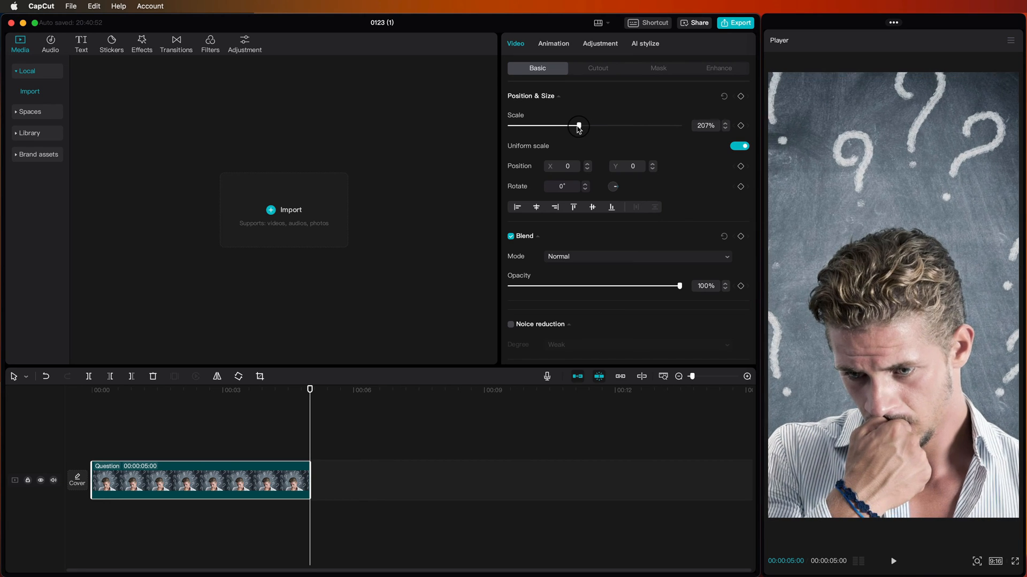
pyautogui.moveTo(579, 125); pyautogui.dragTo(580, 125)
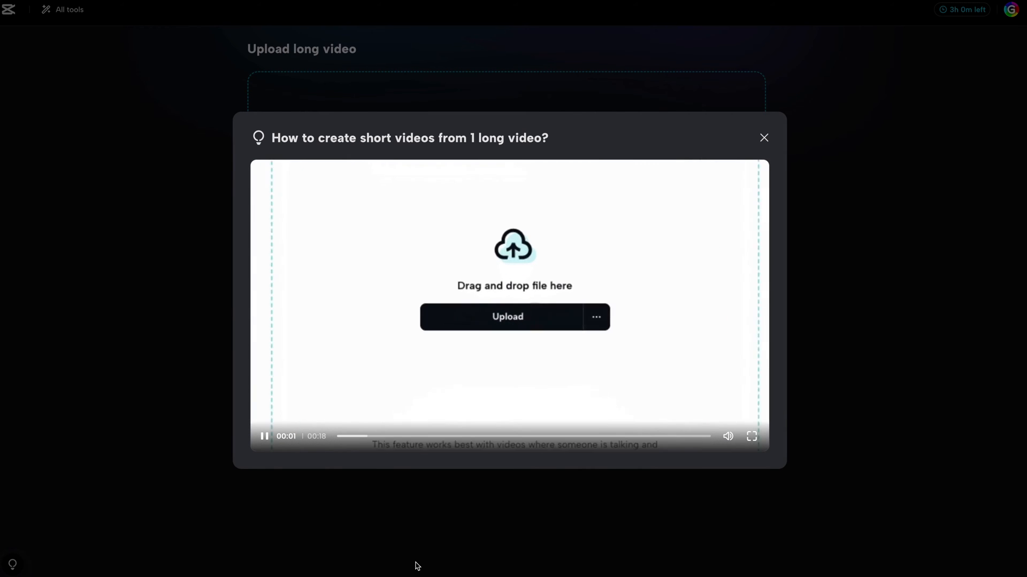
# Step: Pause and close the 'How to create short videos' tutorial popup
pyautogui.click(507, 317)
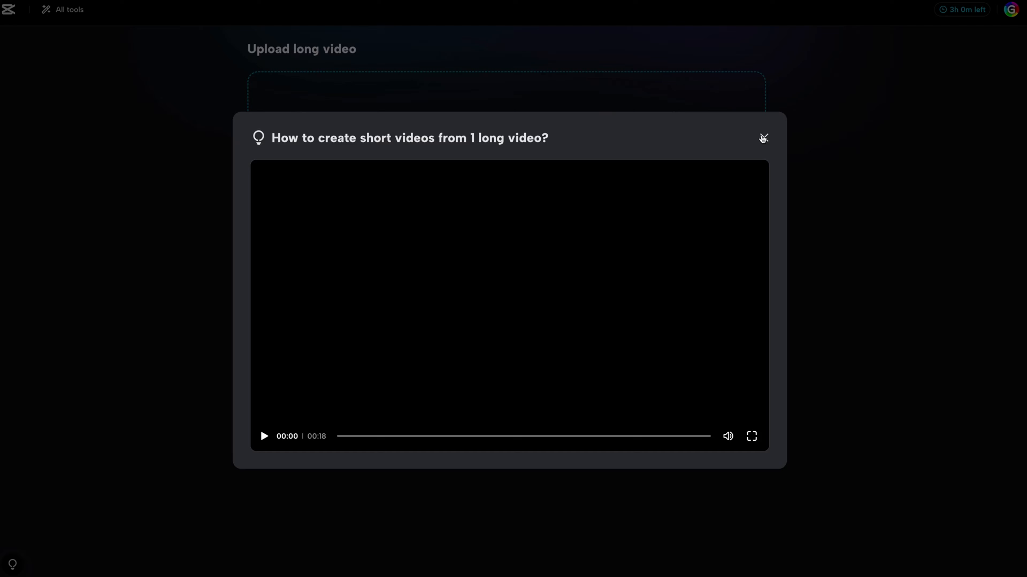
pyautogui.click(763, 138)
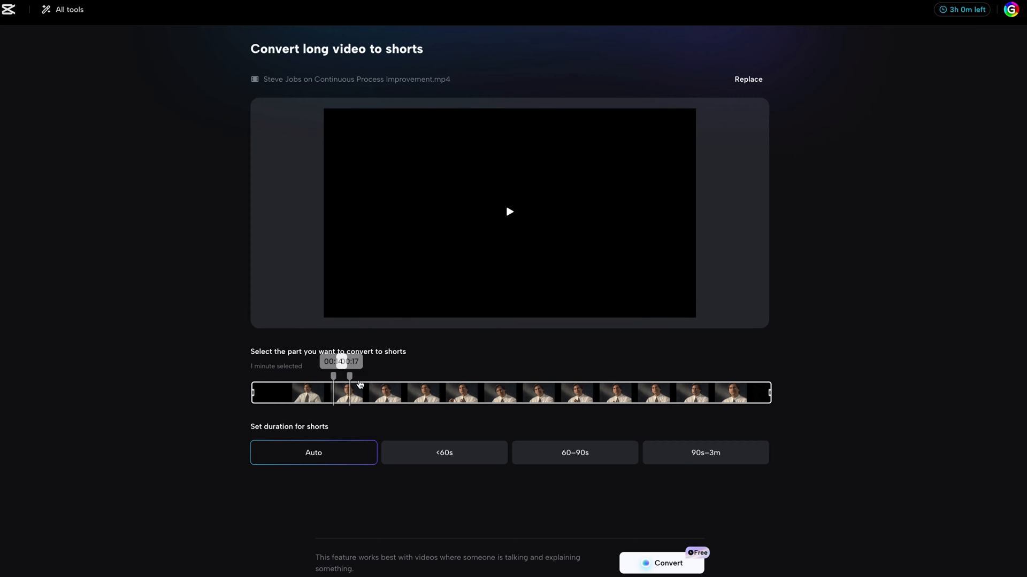
# Step: Trim the interview's selection range, choose shorts under 60 seconds, and start Convert
pyautogui.moveTo(337, 376); pyautogui.dragTo(250, 377)
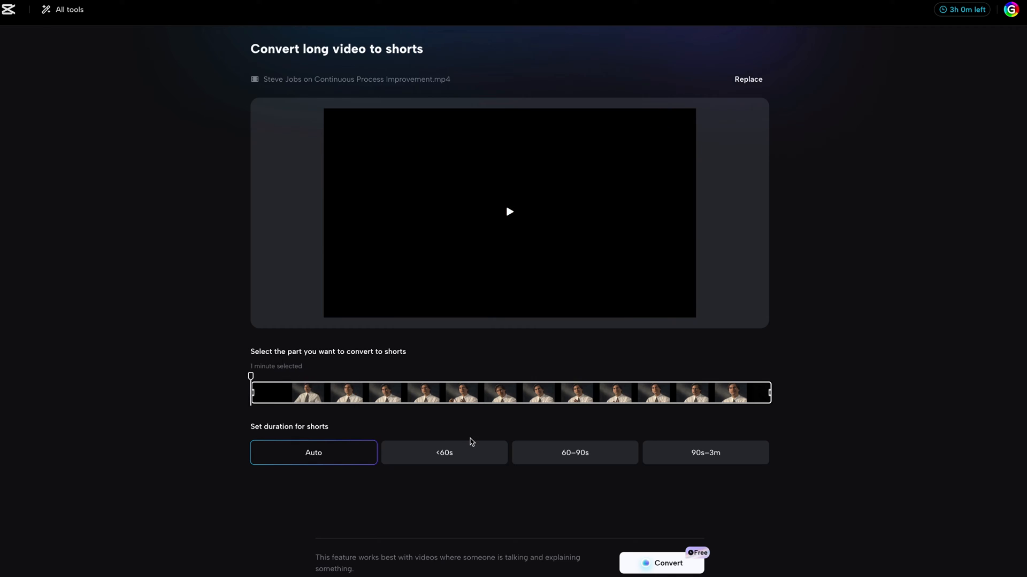
pyautogui.scroll(-3)
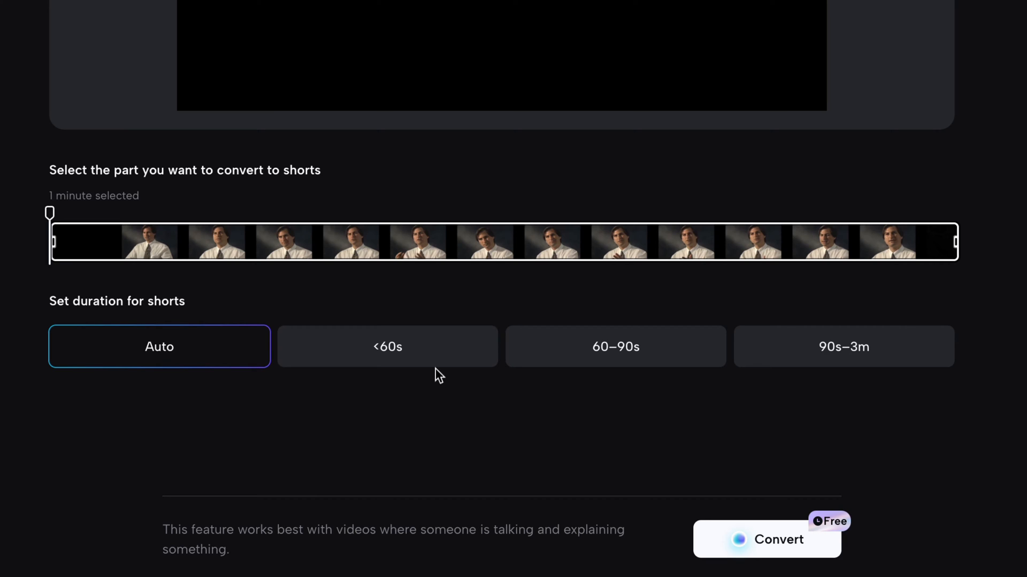
pyautogui.click(387, 346)
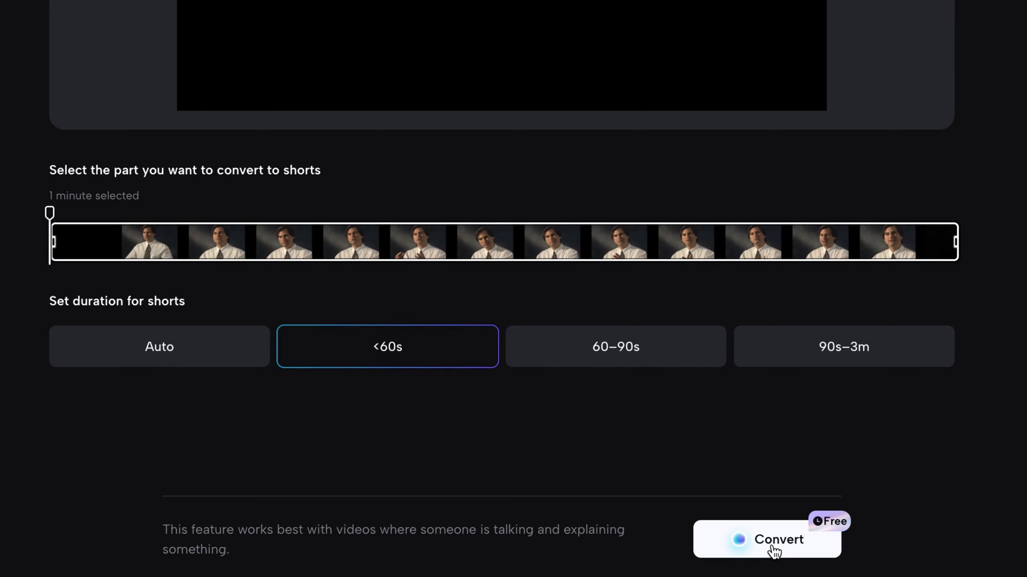
pyautogui.click(777, 539)
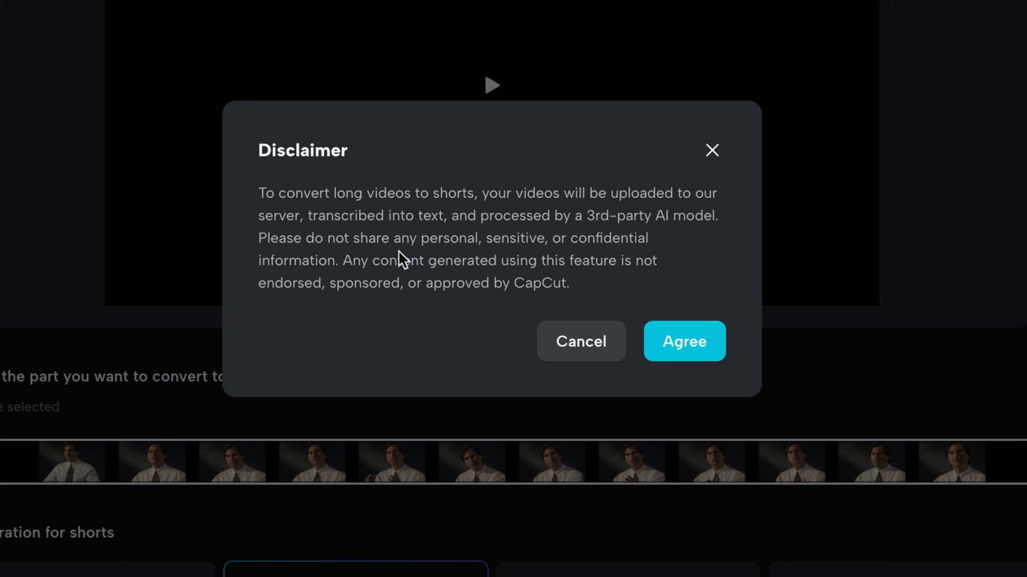
pyautogui.moveTo(393, 247)
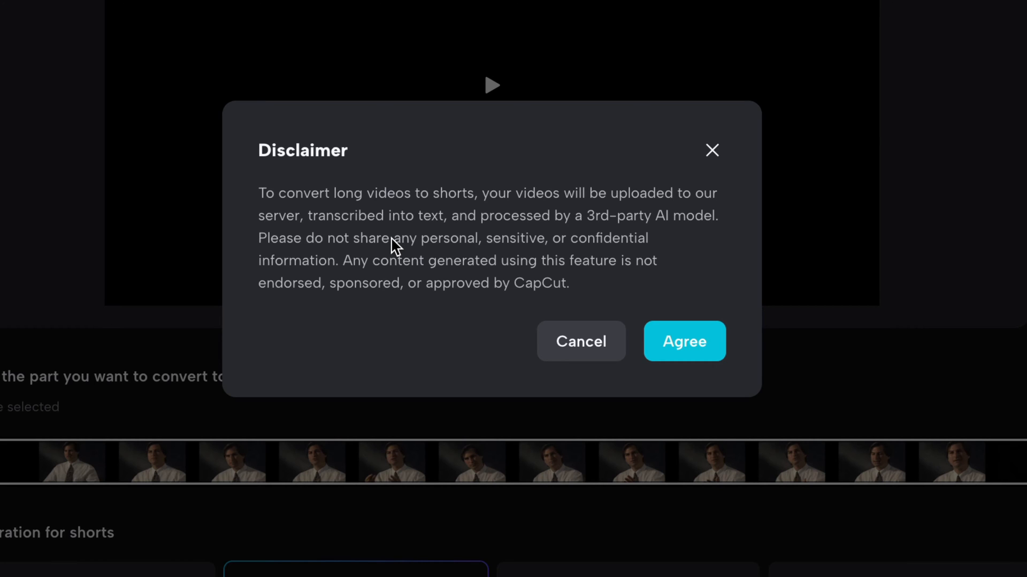
pyautogui.moveTo(414, 244)
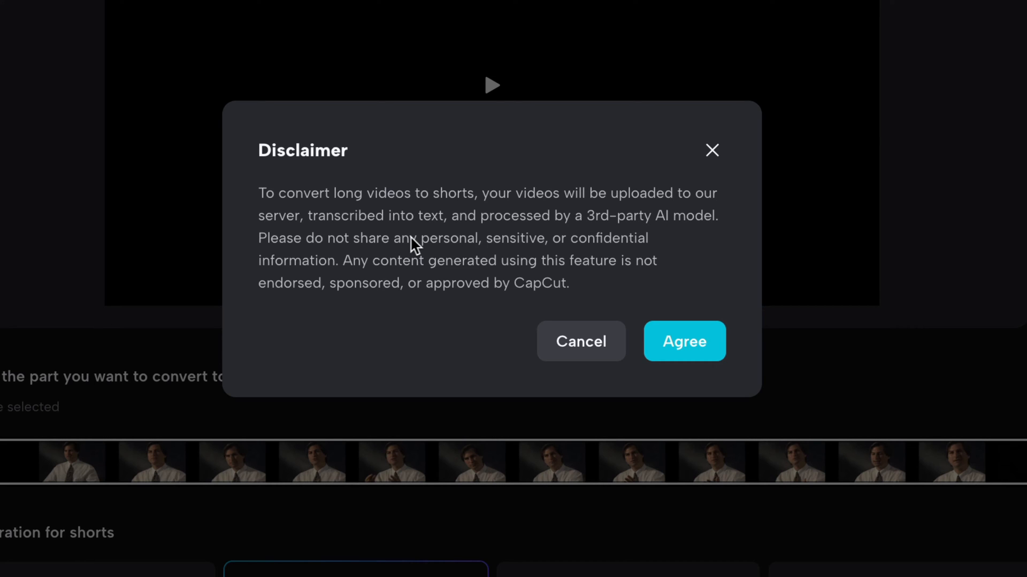
pyautogui.moveTo(550, 237)
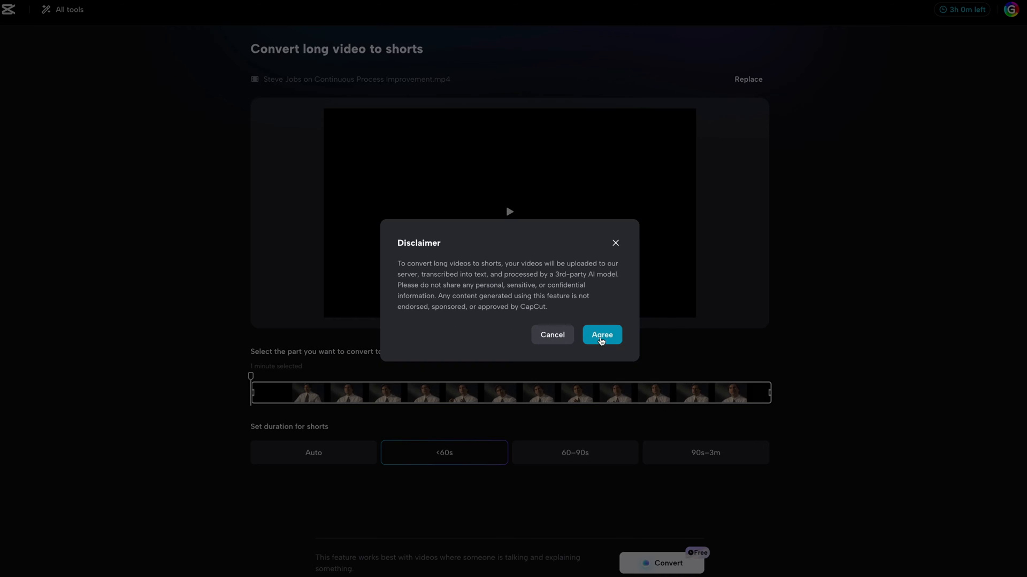
# Step: Agree to the disclaimer so the five shorts are generated from the interview
pyautogui.click(600, 335)
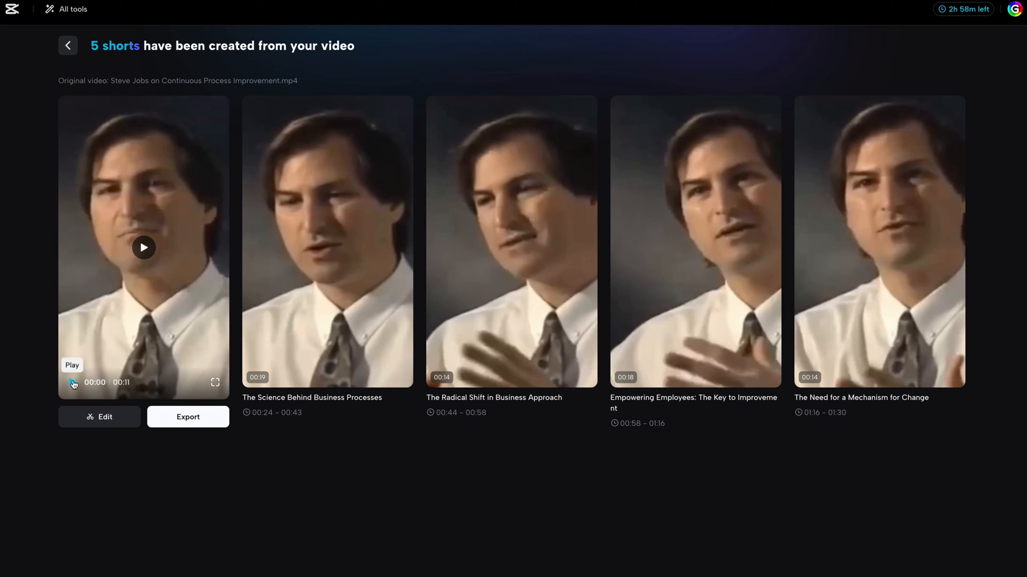
# Step: Preview the first short briefly, then start exporting 'The Old School Business Mentality'
pyautogui.click(143, 247)
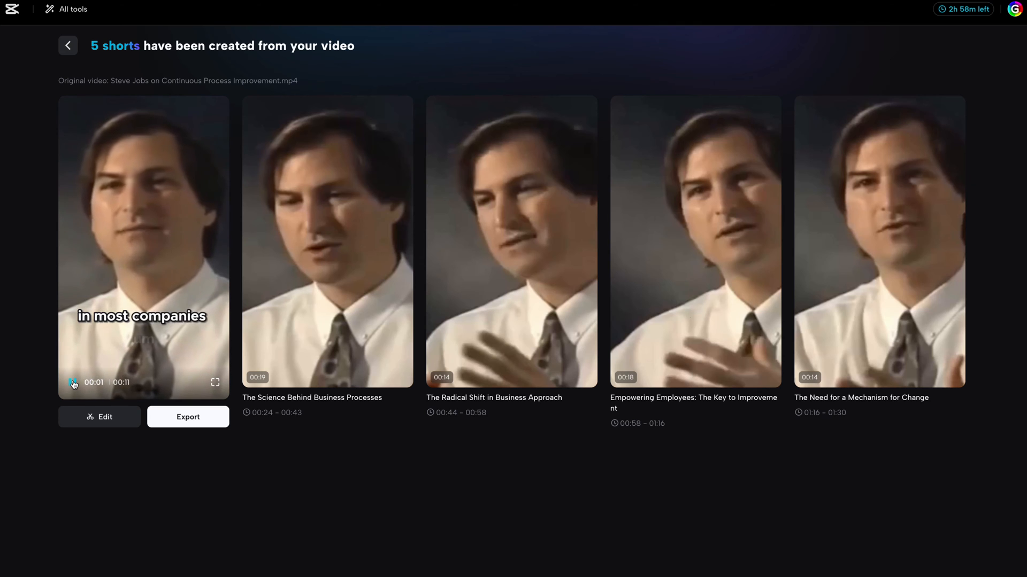
pyautogui.click(74, 384)
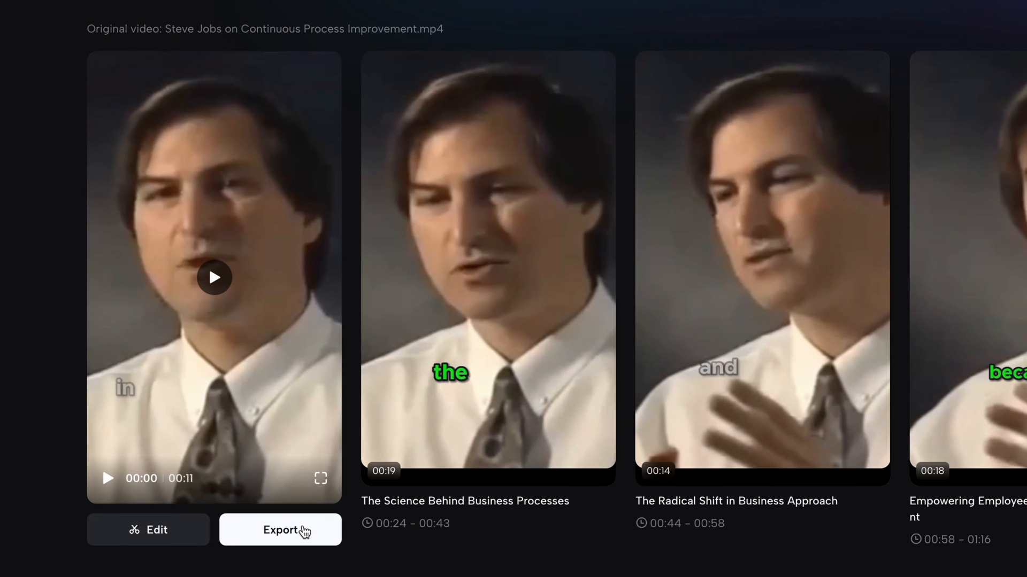
pyautogui.click(279, 529)
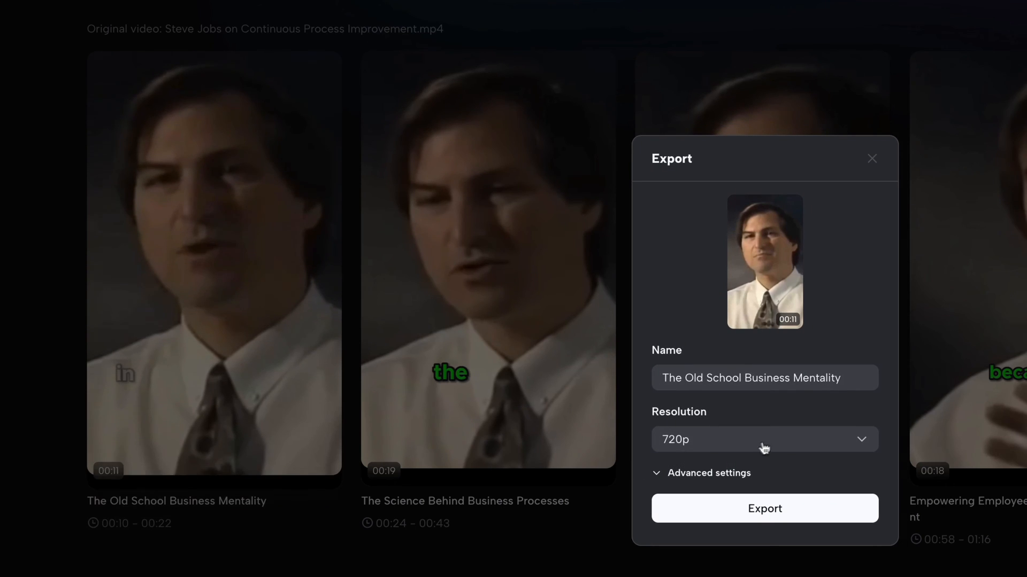
# Step: Export the first short at 1080p resolution
pyautogui.click(764, 439)
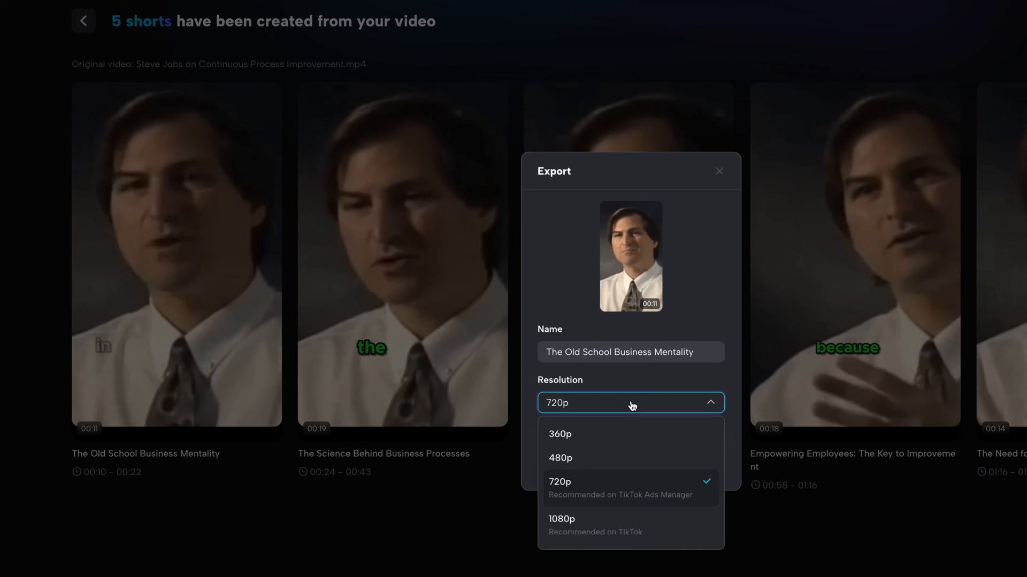
pyautogui.click(561, 522)
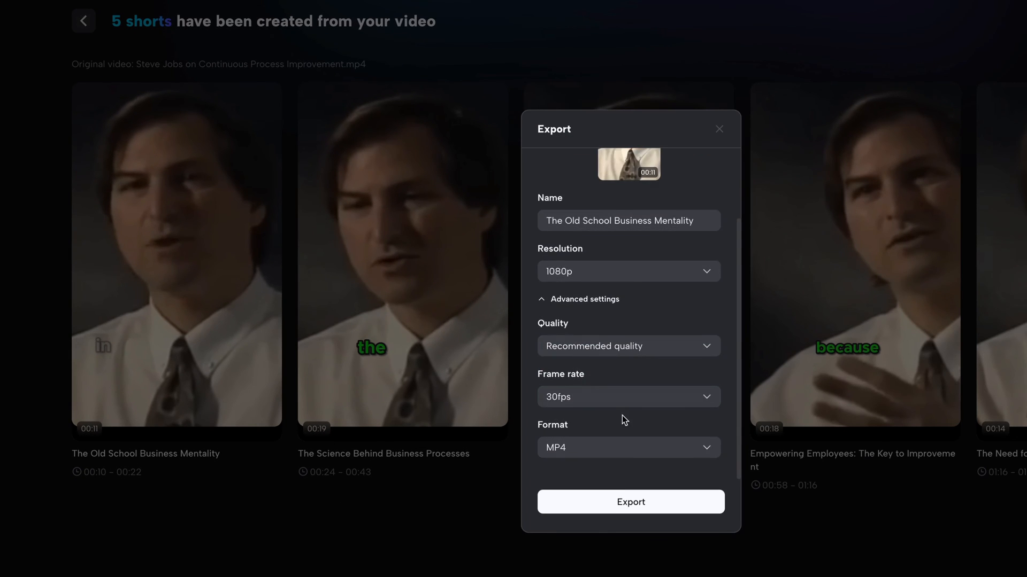
pyautogui.click(630, 503)
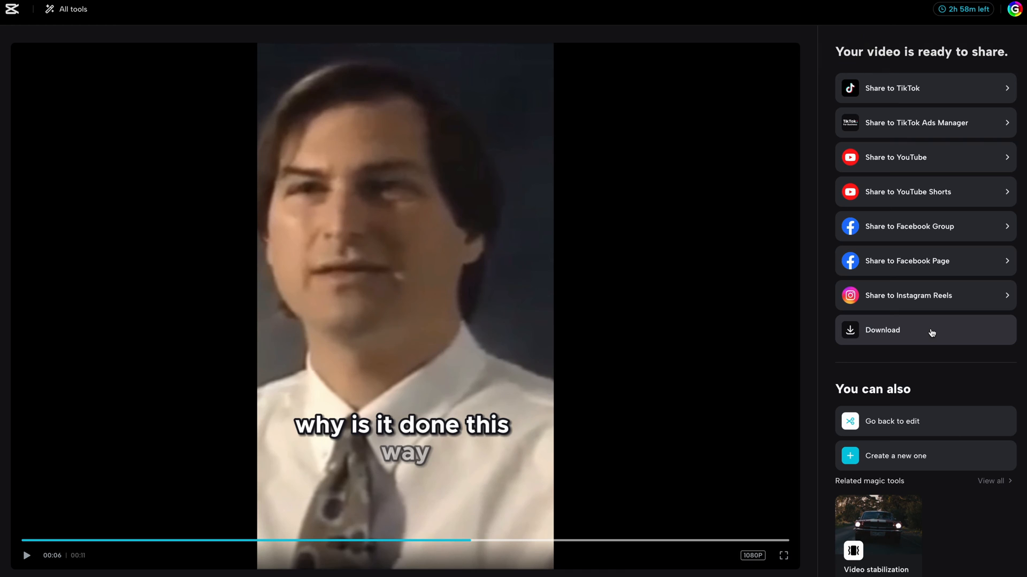
# Step: Download the finished 1080p short to the device
pyautogui.click(68, 45)
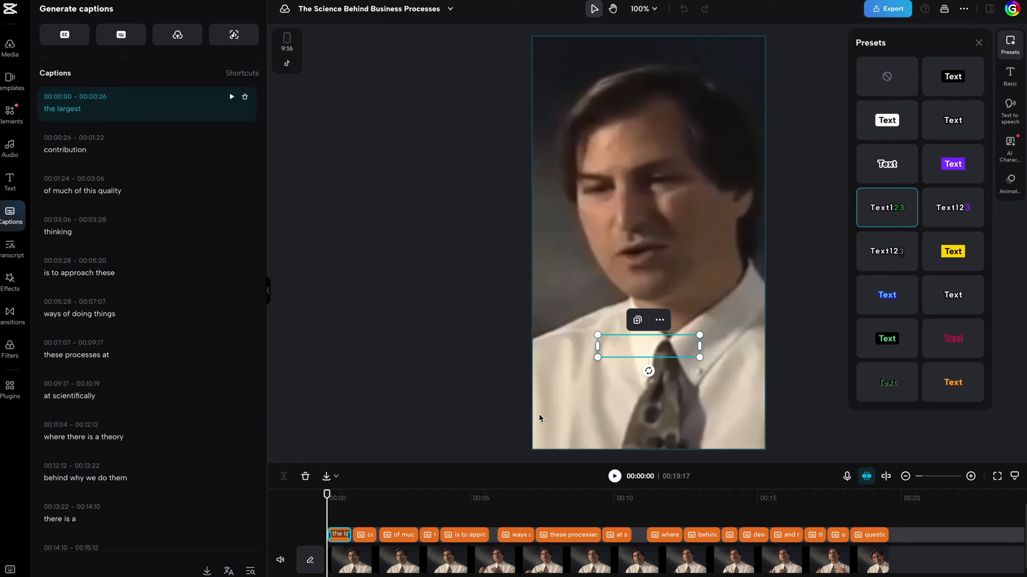
pyautogui.moveTo(398, 460)
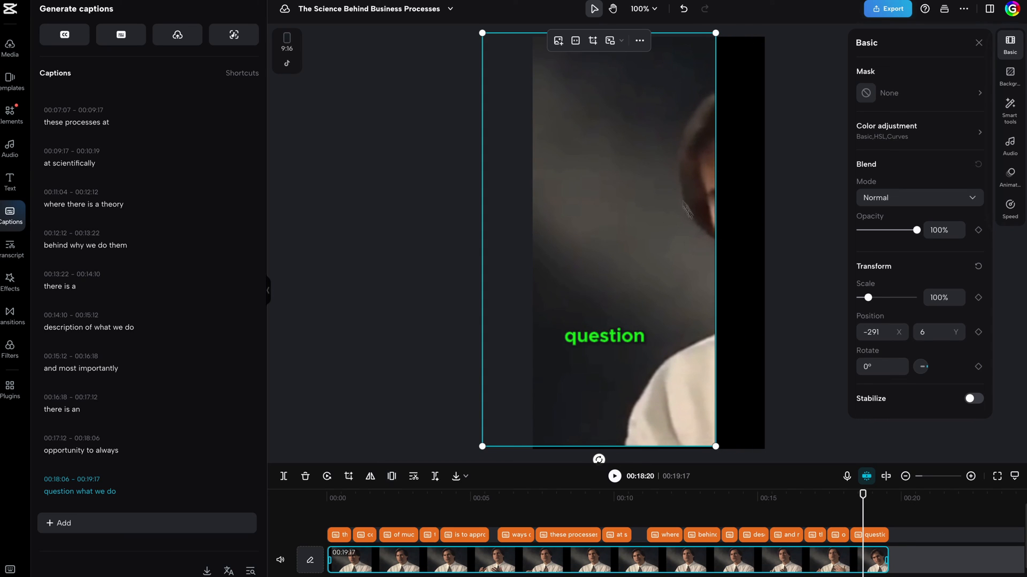
pyautogui.moveTo(666, 222)
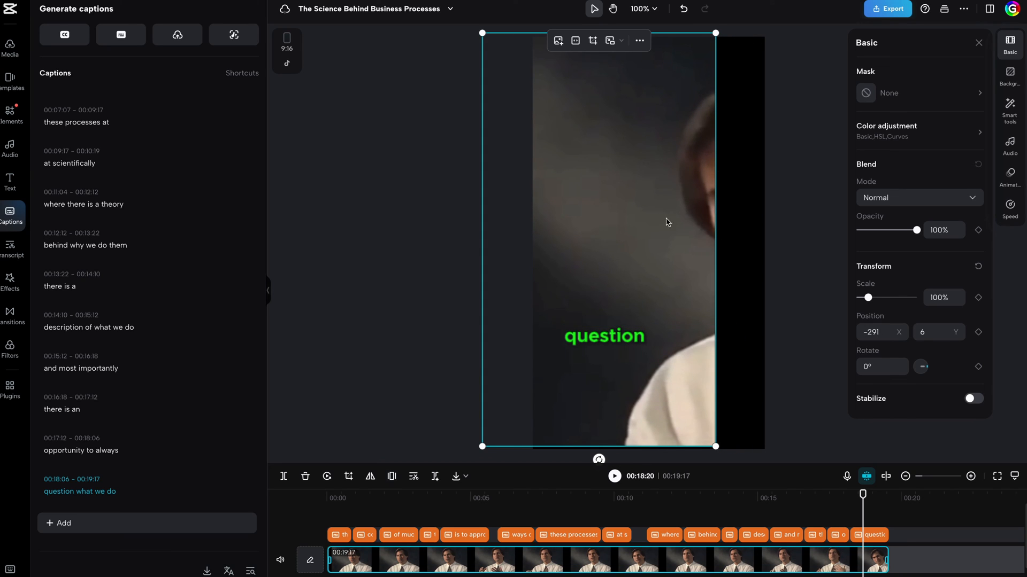
pyautogui.moveTo(681, 282)
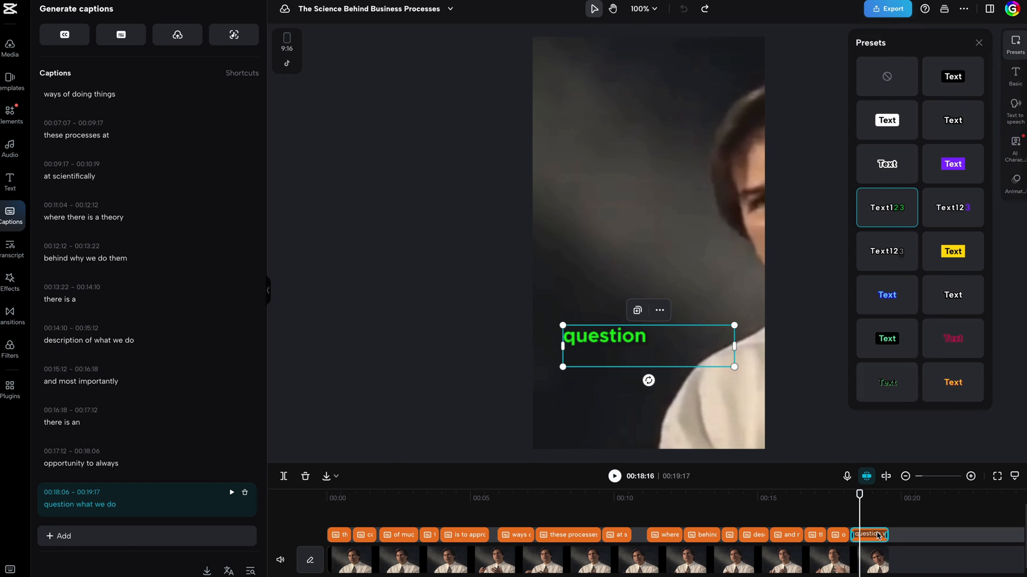
pyautogui.moveTo(1013, 70)
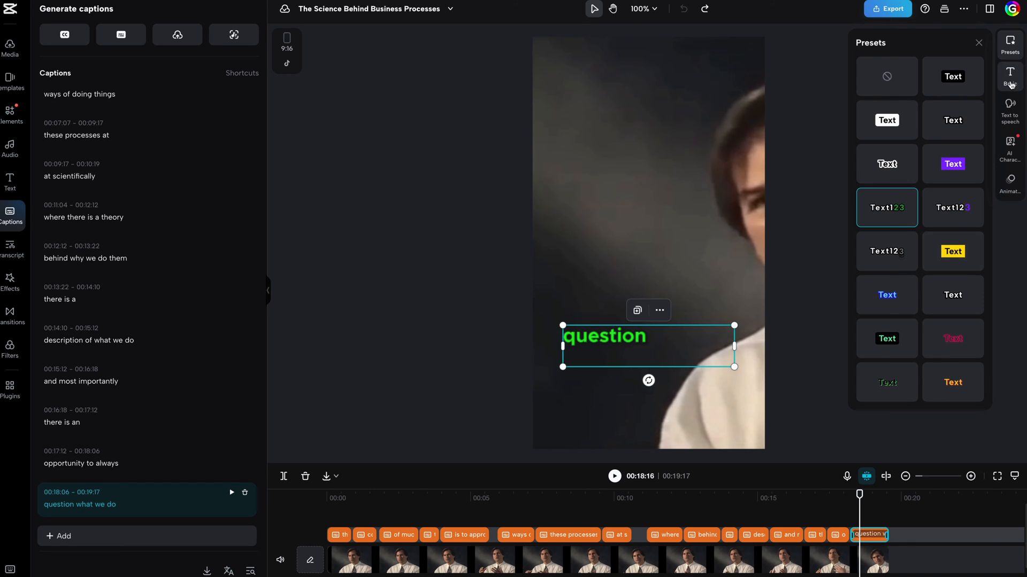
# Step: Show the question caption's Basic text settings in the right panel
pyautogui.click(1010, 182)
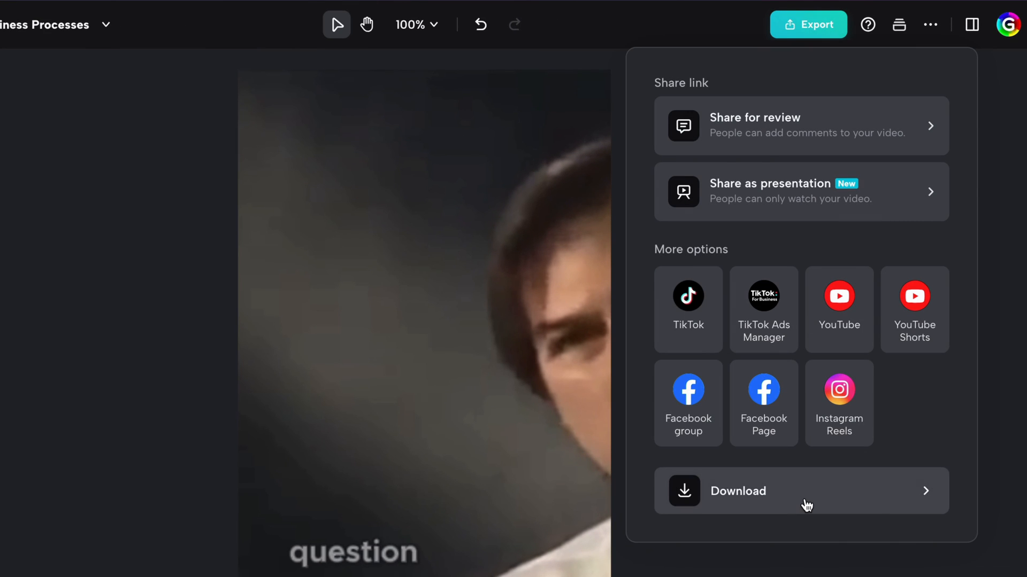
# Step: Export 'The Science Behind Business Processes' short for download at 720p, 30fps
pyautogui.click(738, 491)
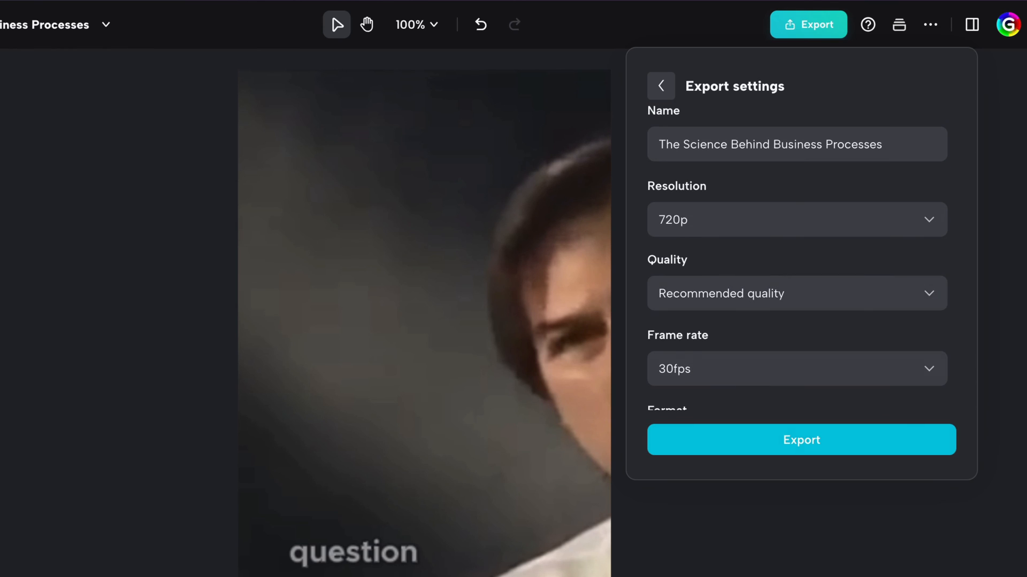
pyautogui.click(801, 439)
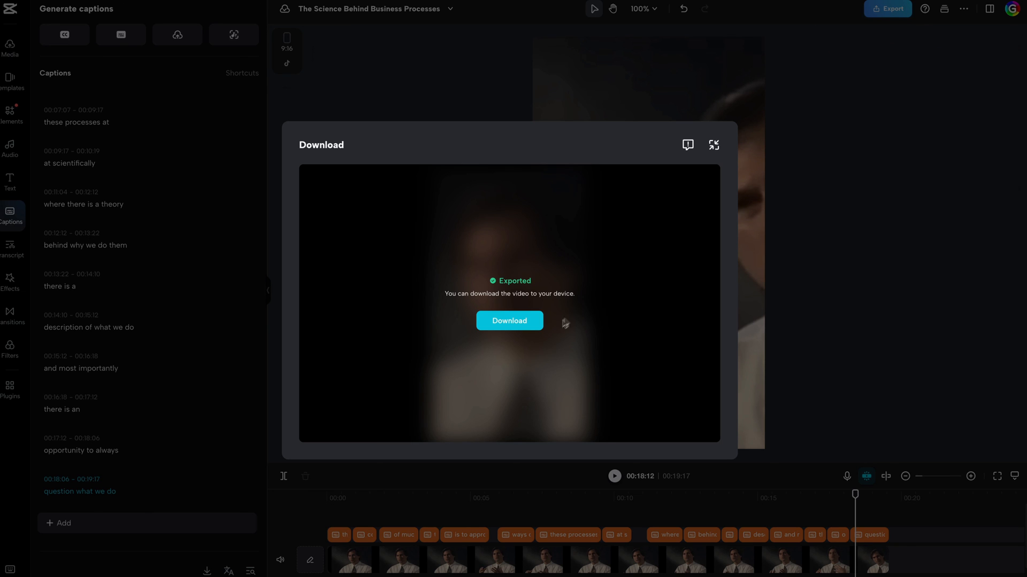
# Step: Download the exported 'The Science Behind Business Processes' video to the device
pyautogui.click(509, 321)
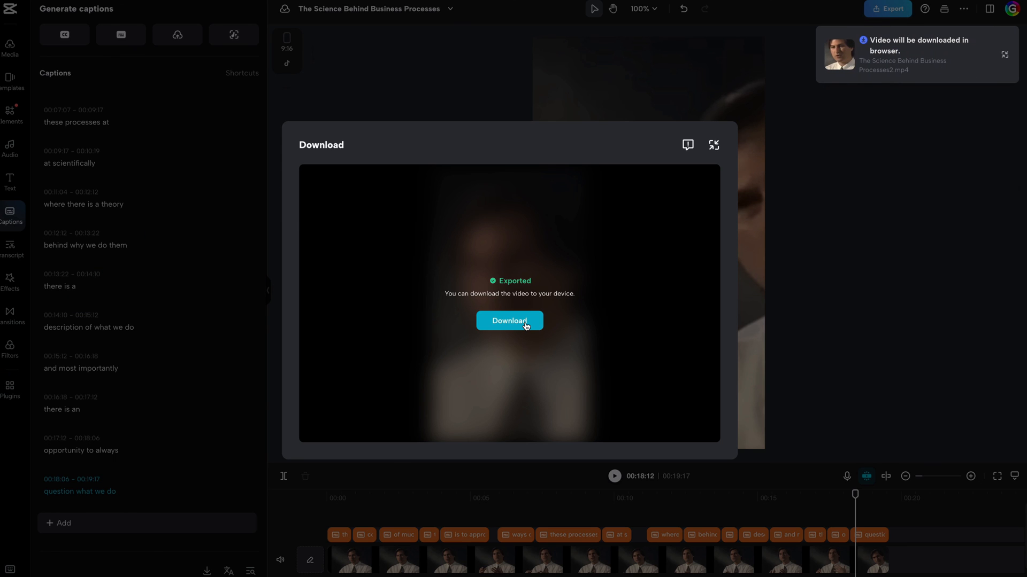
pyautogui.click(510, 321)
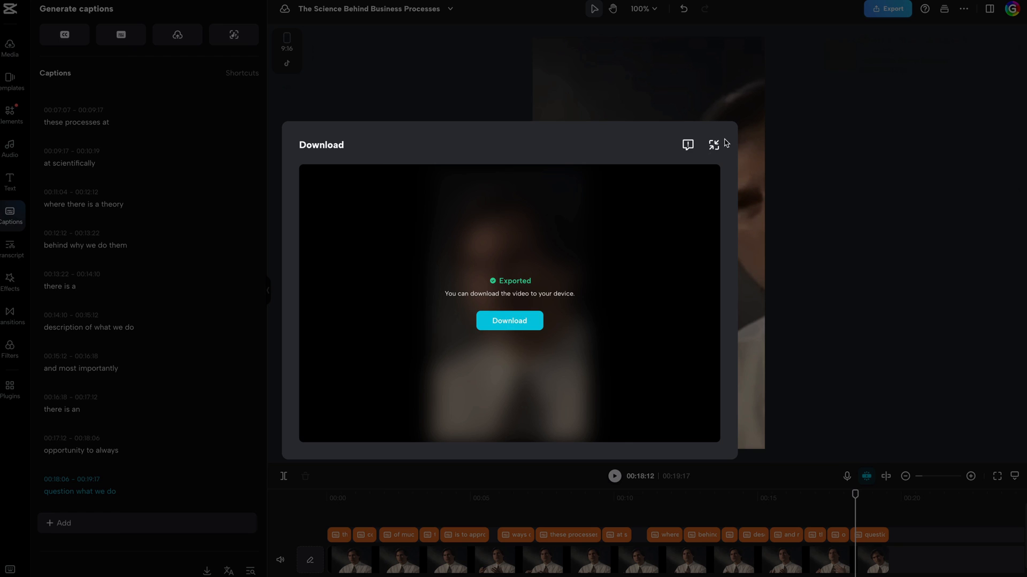
pyautogui.moveTo(996, 21)
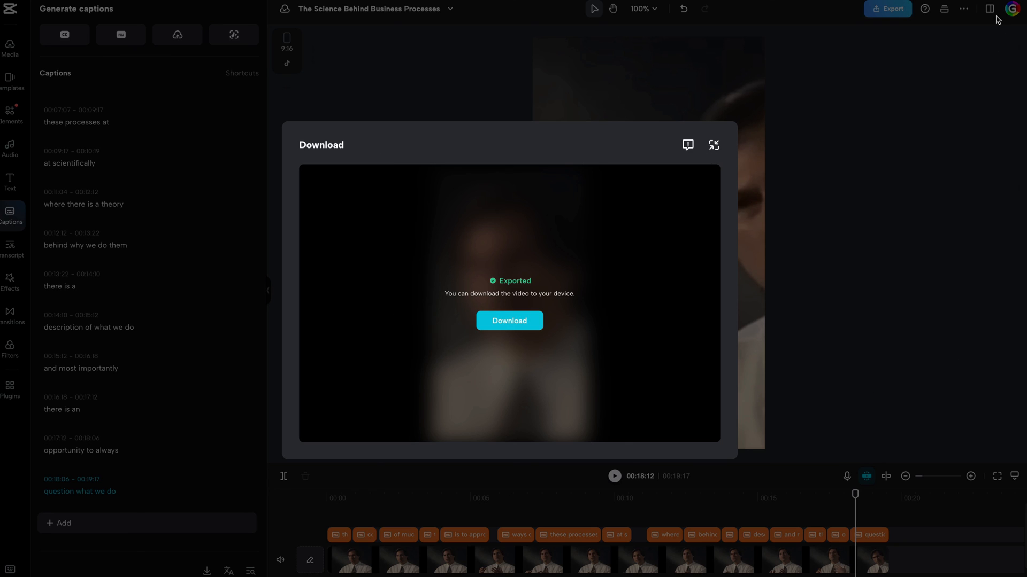
pyautogui.moveTo(713, 146)
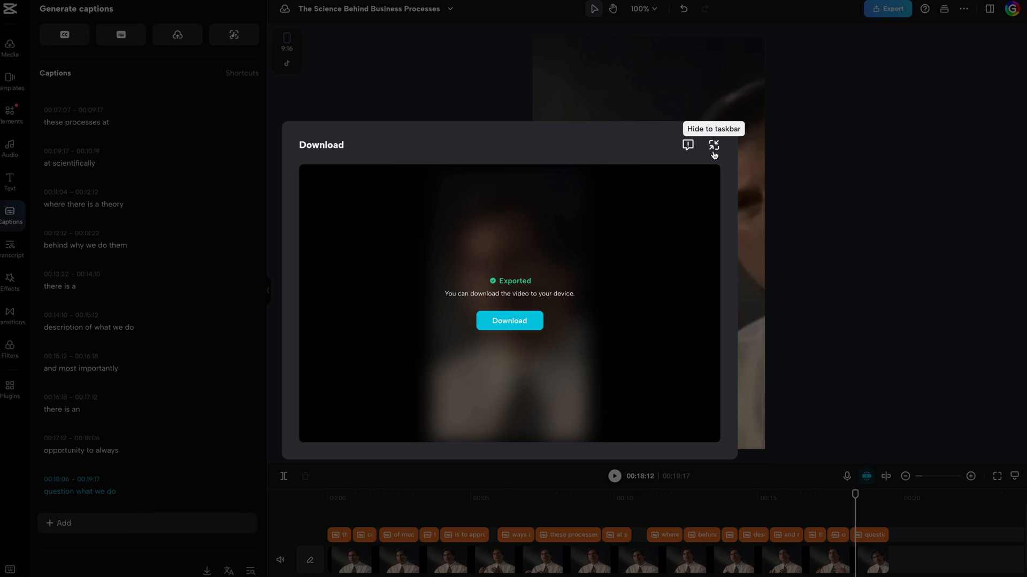
pyautogui.moveTo(678, 154)
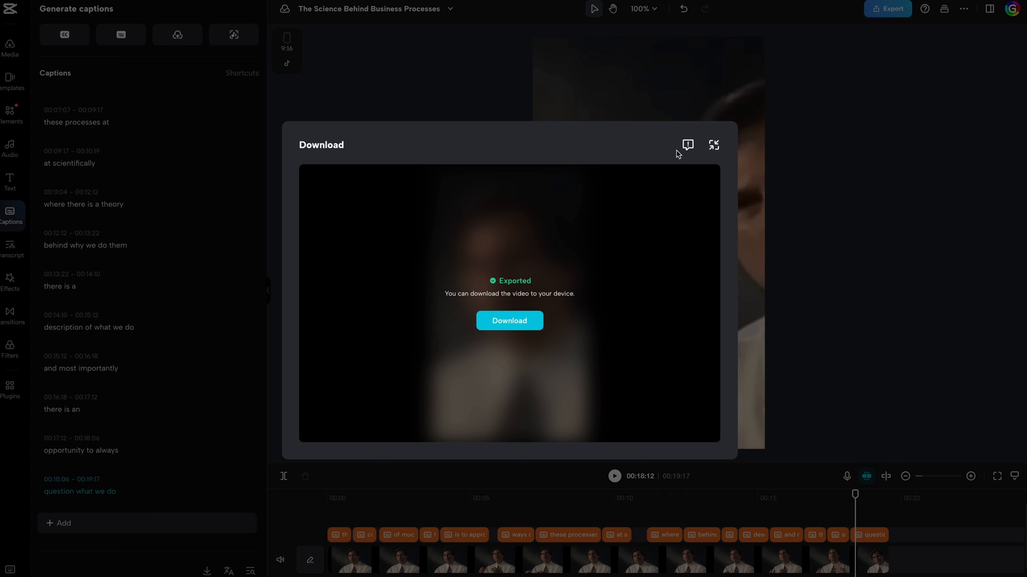
pyautogui.moveTo(713, 144)
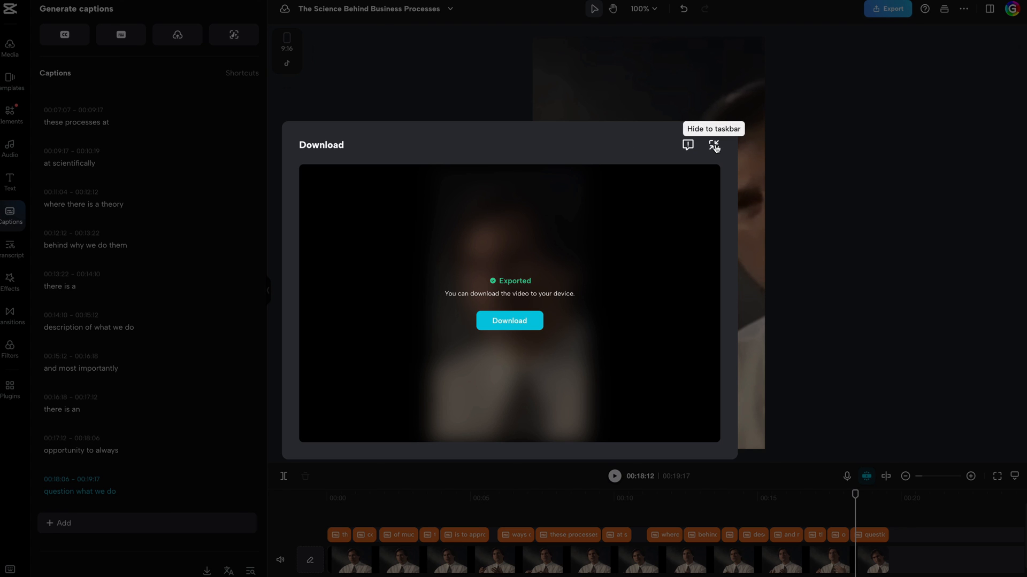